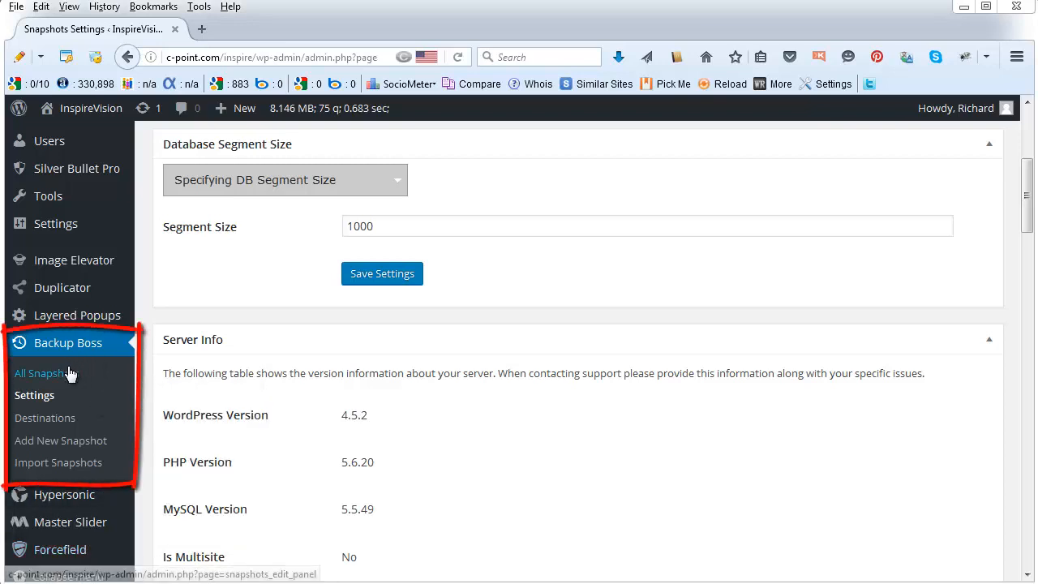
pyautogui.moveTo(104, 376)
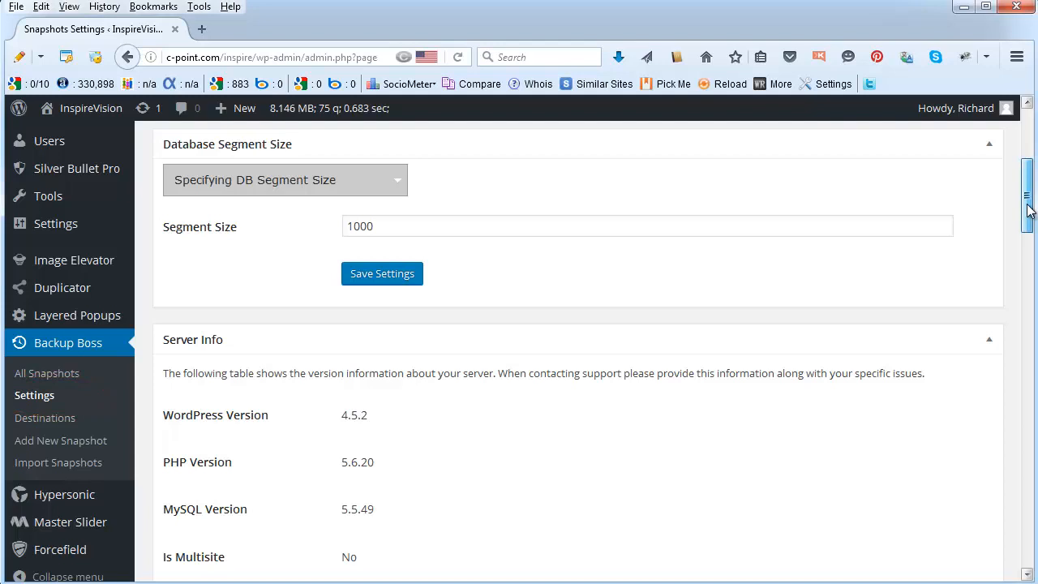
# - Review the backup folder setting by showing and hiding its explanation
pyautogui.scroll(3)
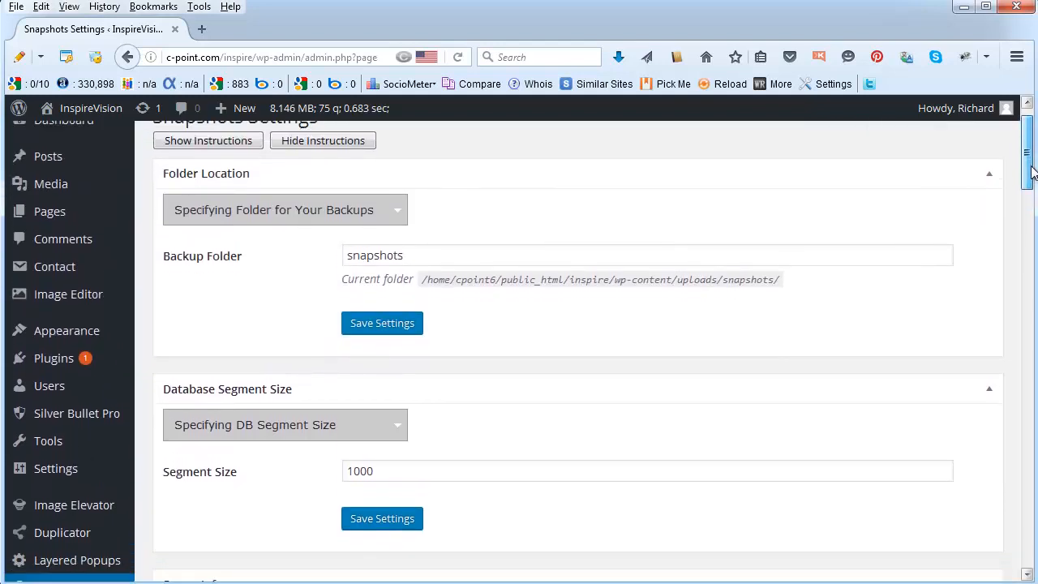
pyautogui.scroll(-3)
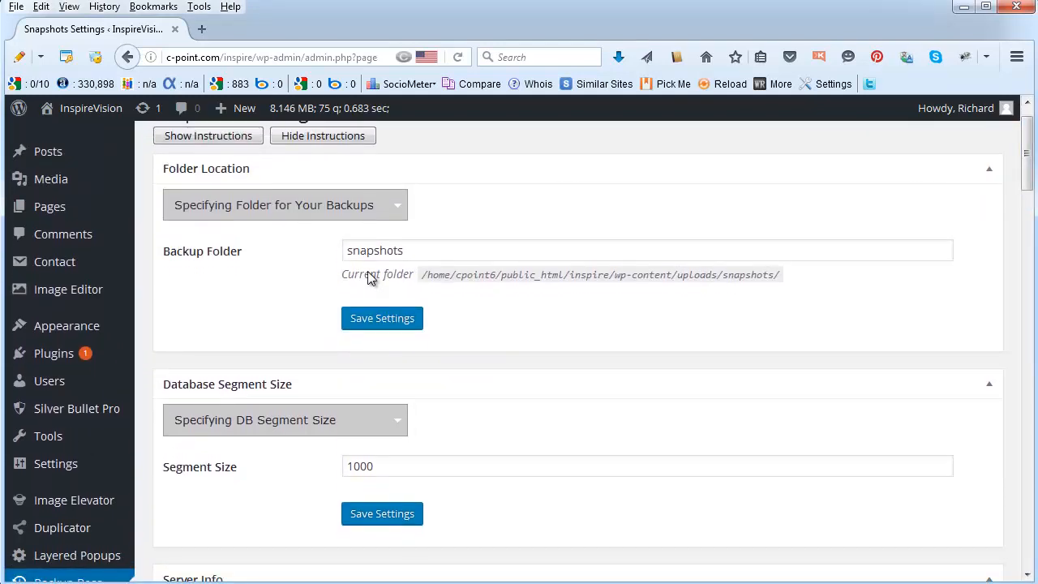
pyautogui.click(284, 205)
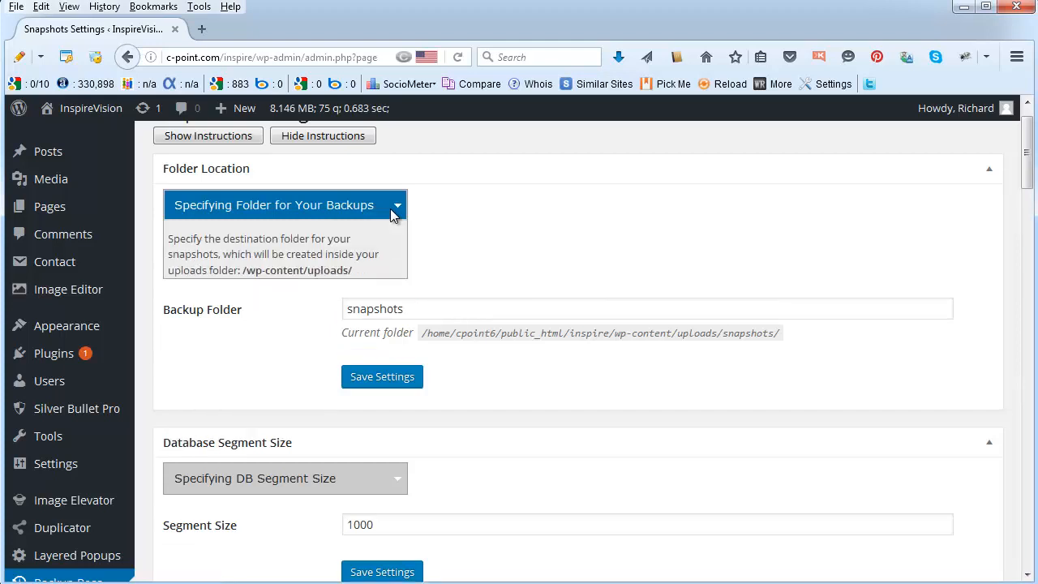
pyautogui.click(396, 204)
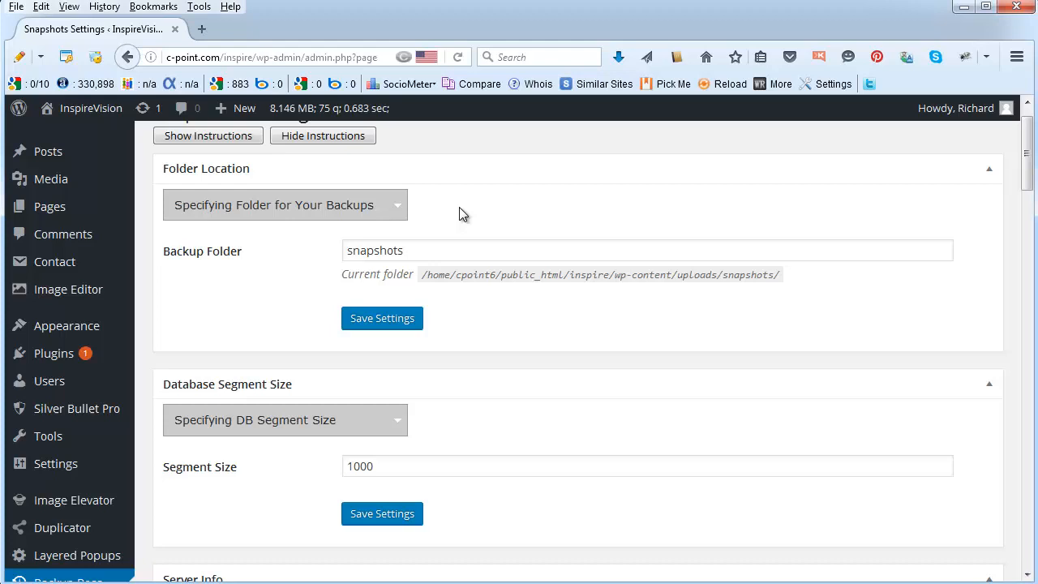
pyautogui.moveTo(240, 160)
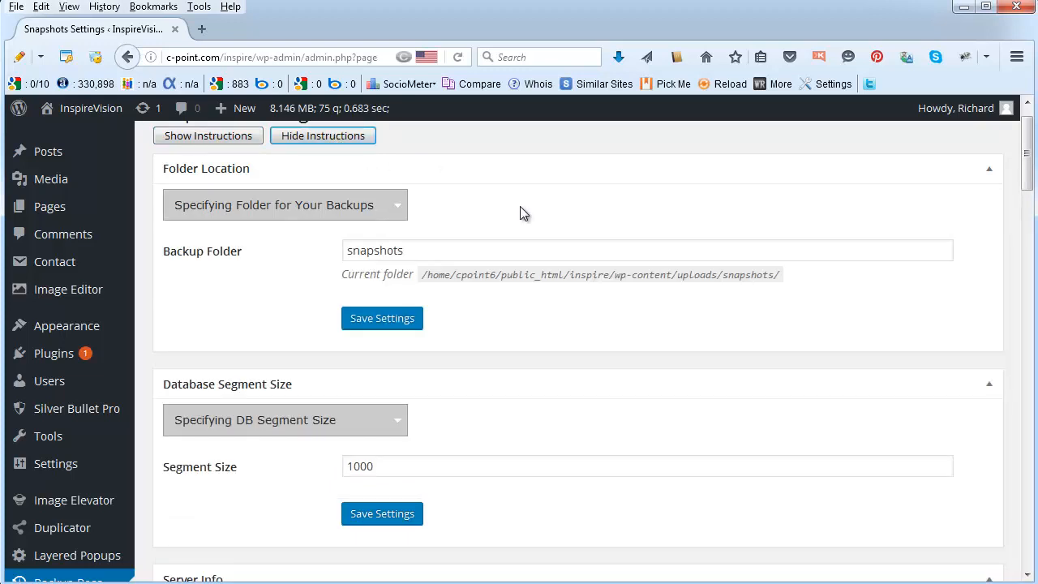
pyautogui.moveTo(234, 314)
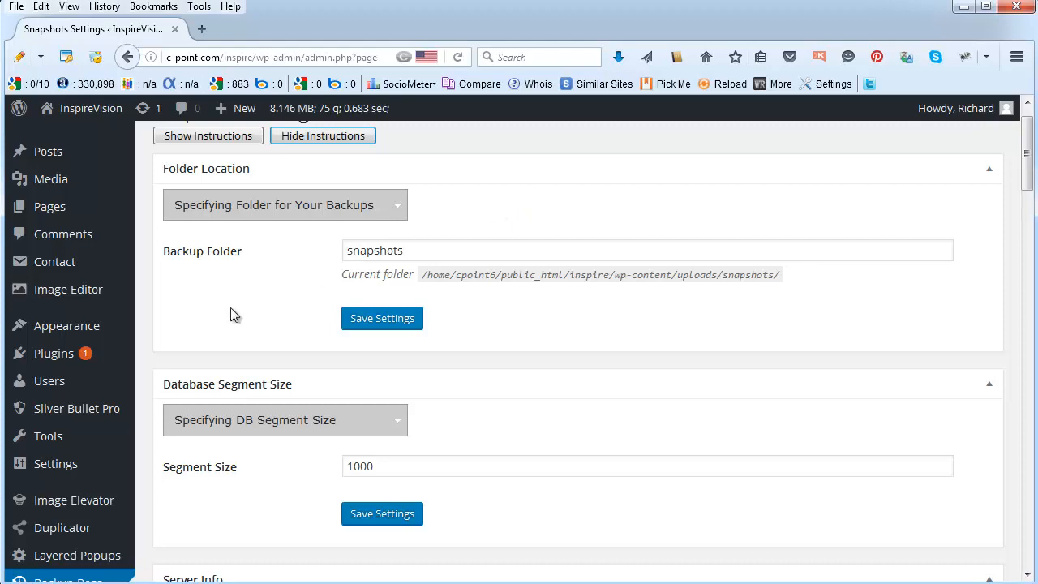
pyautogui.moveTo(360, 273)
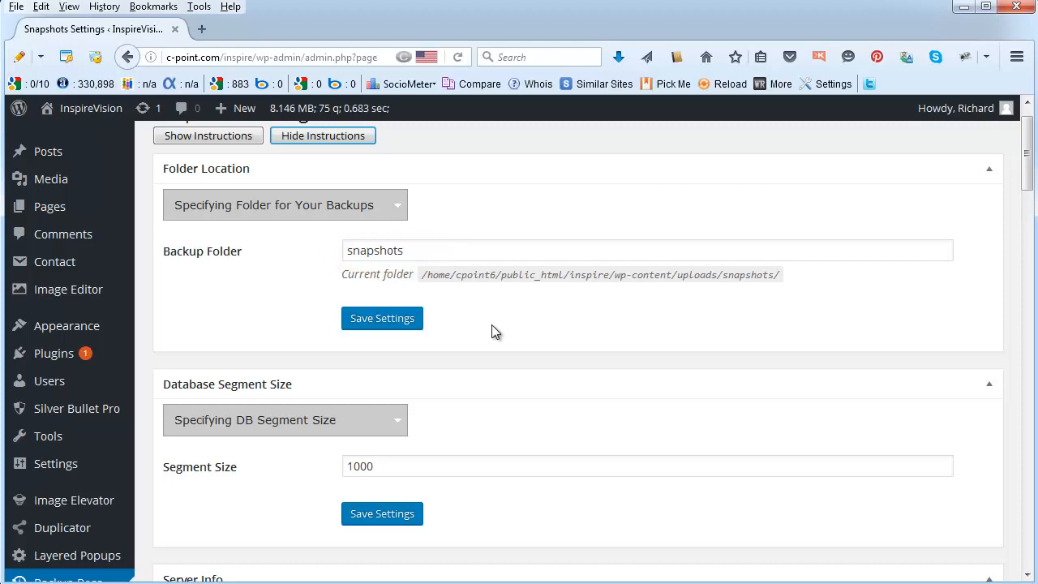
pyautogui.moveTo(979, 166)
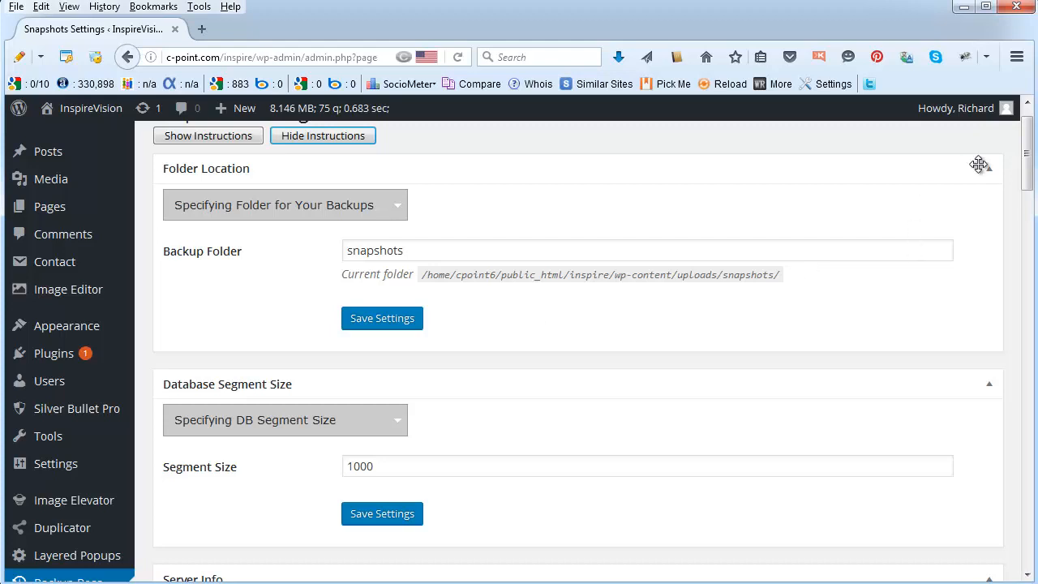
# - Change the Database Segment Size from 1000 to 5000
pyautogui.scroll(-3)
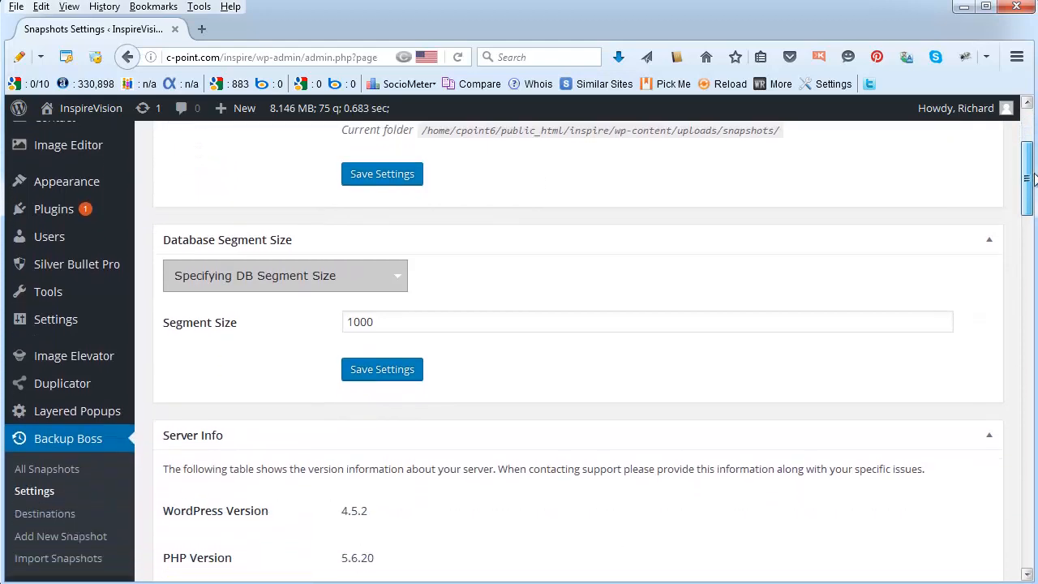
pyautogui.scroll(-3)
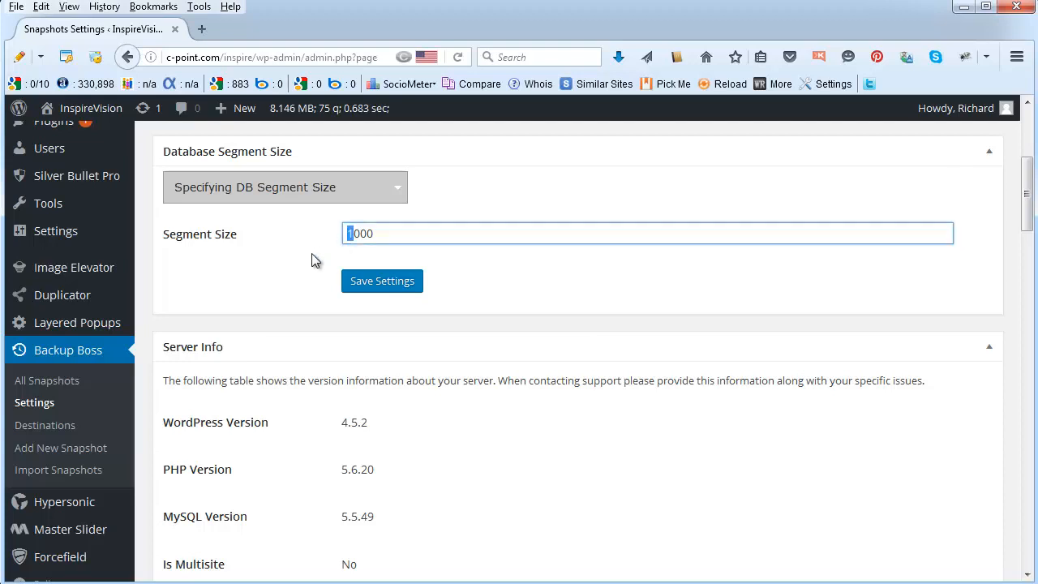
pyautogui.write('5000')
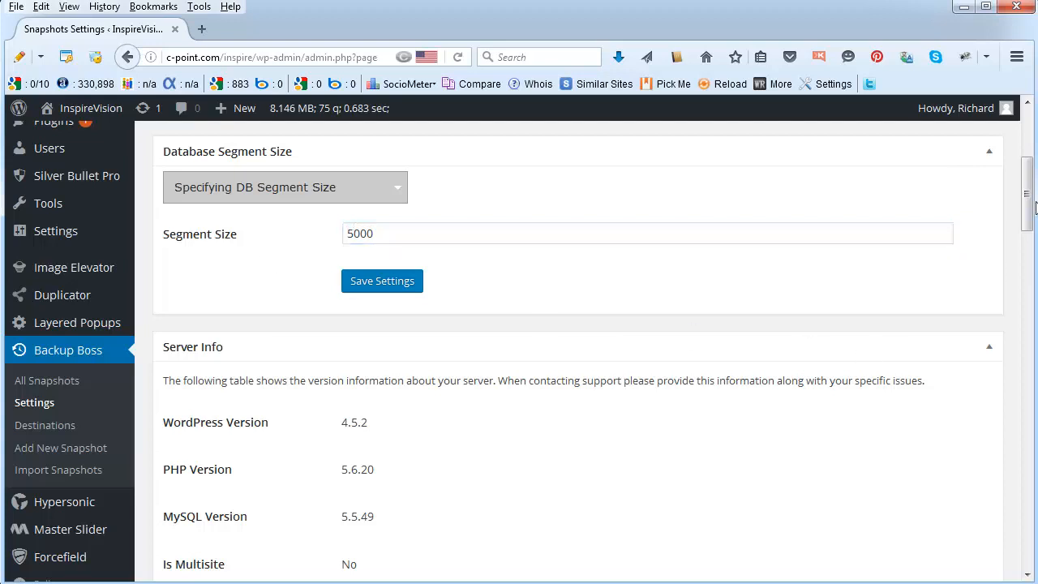
# - Select ZipArchive as the compression library and save the settings
pyautogui.scroll(-3)
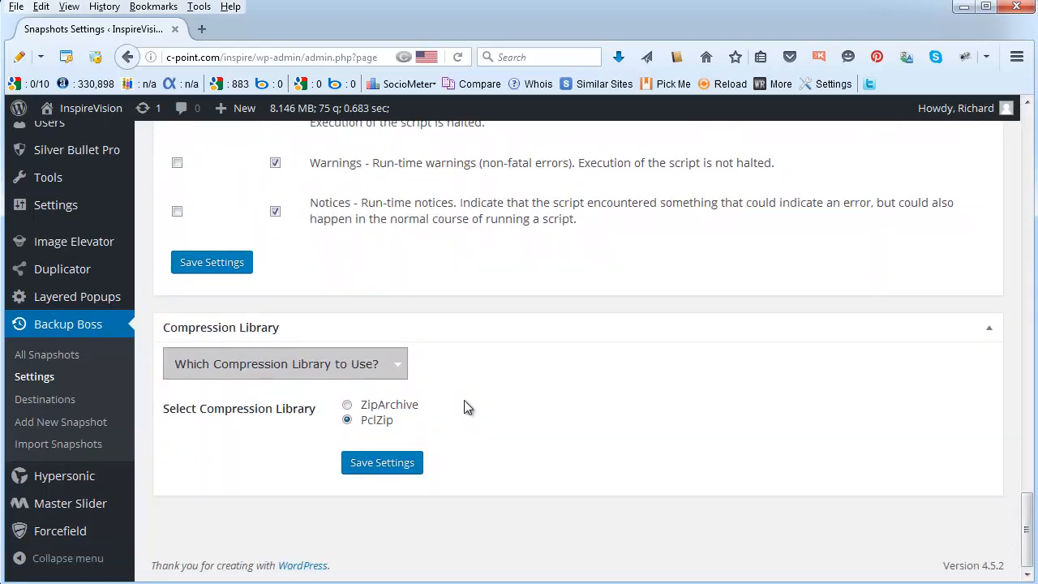
pyautogui.click(348, 404)
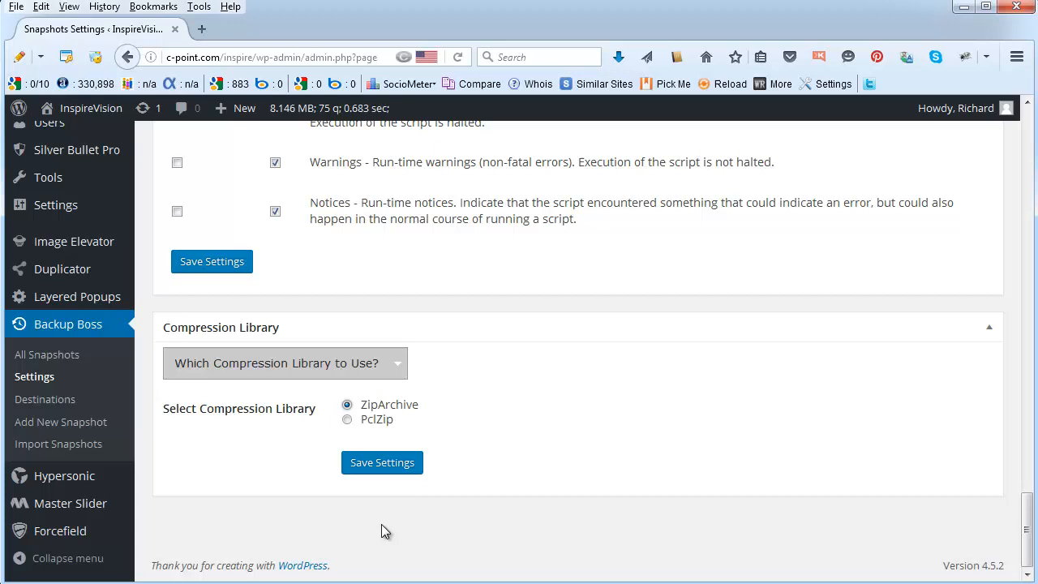
pyautogui.moveTo(604, 525)
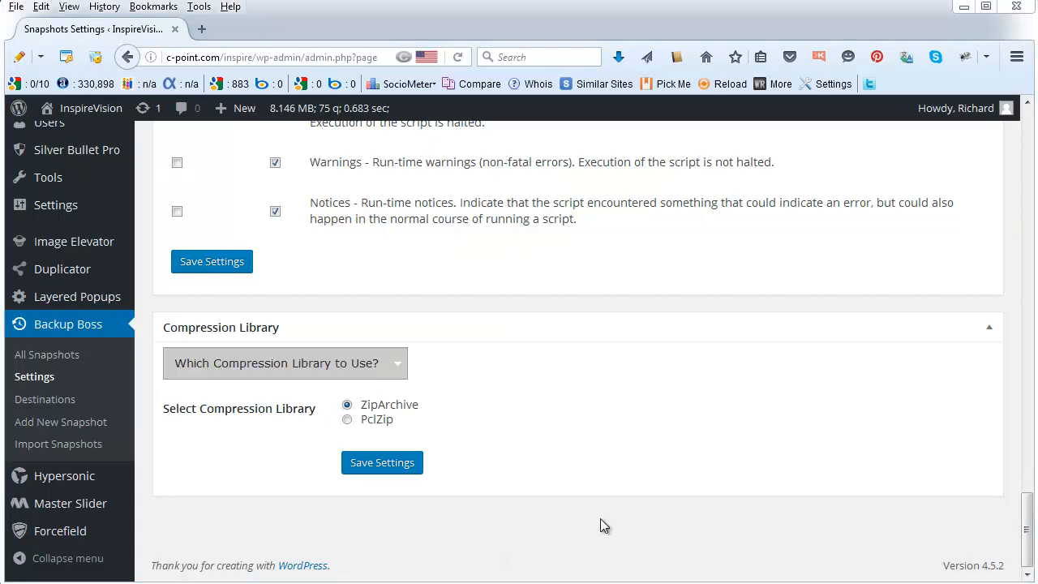
pyautogui.click(382, 462)
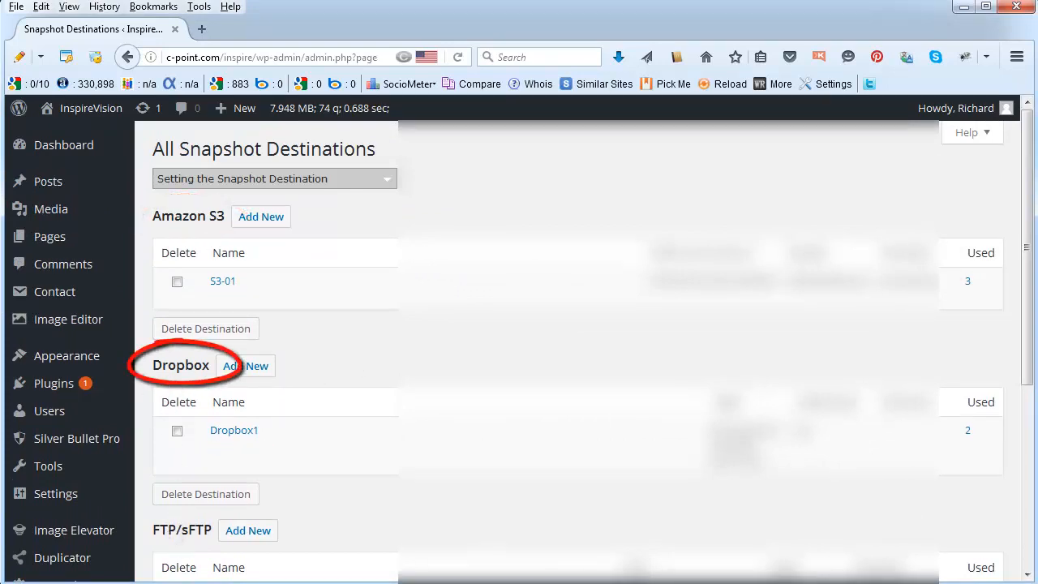
# - Review the S3-01 and Dropbox1 destinations, then start a new snapshot
pyautogui.scroll(-3)
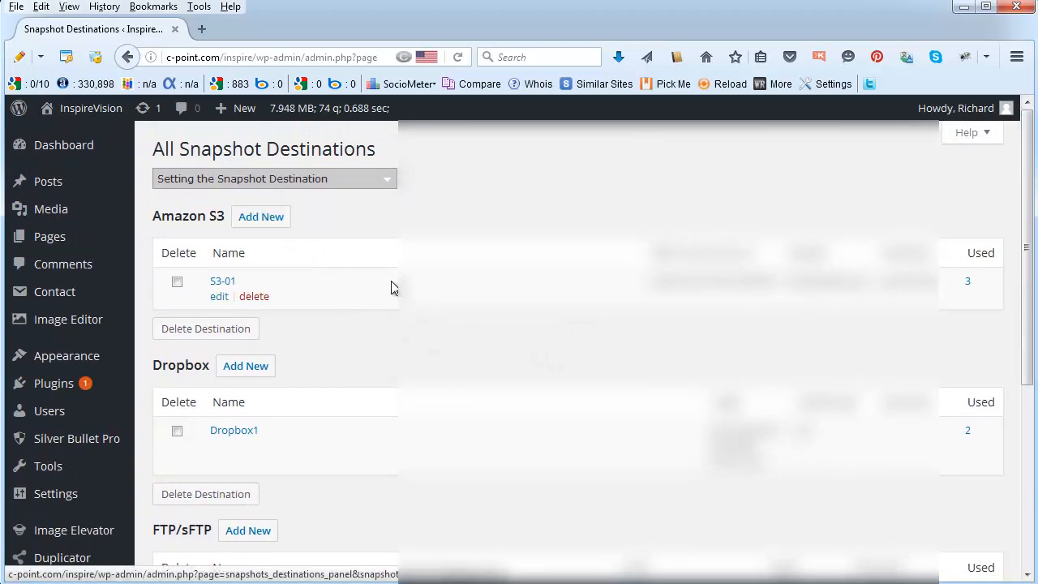
pyautogui.scroll(-3)
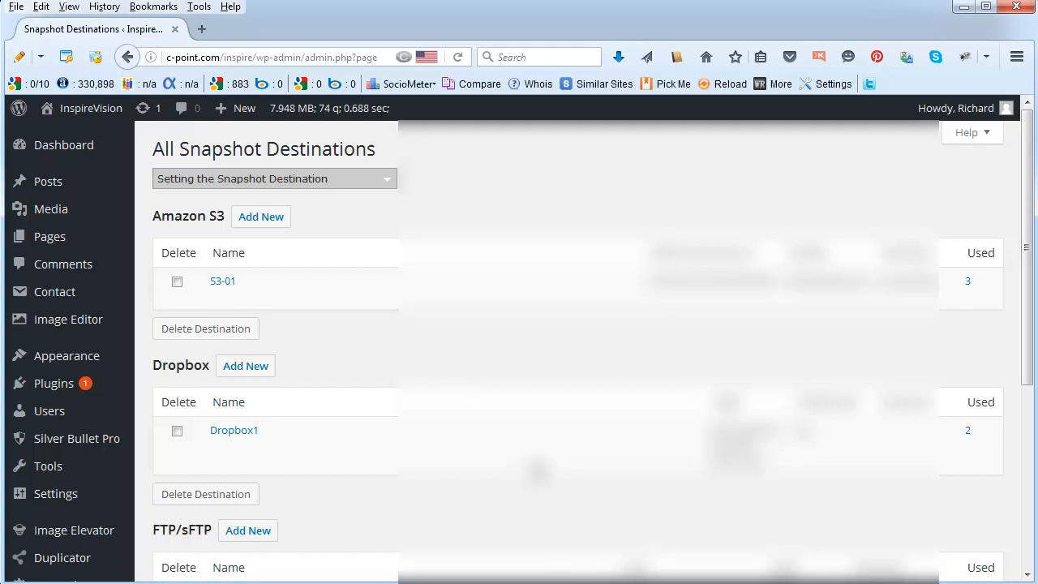
pyautogui.click(62, 421)
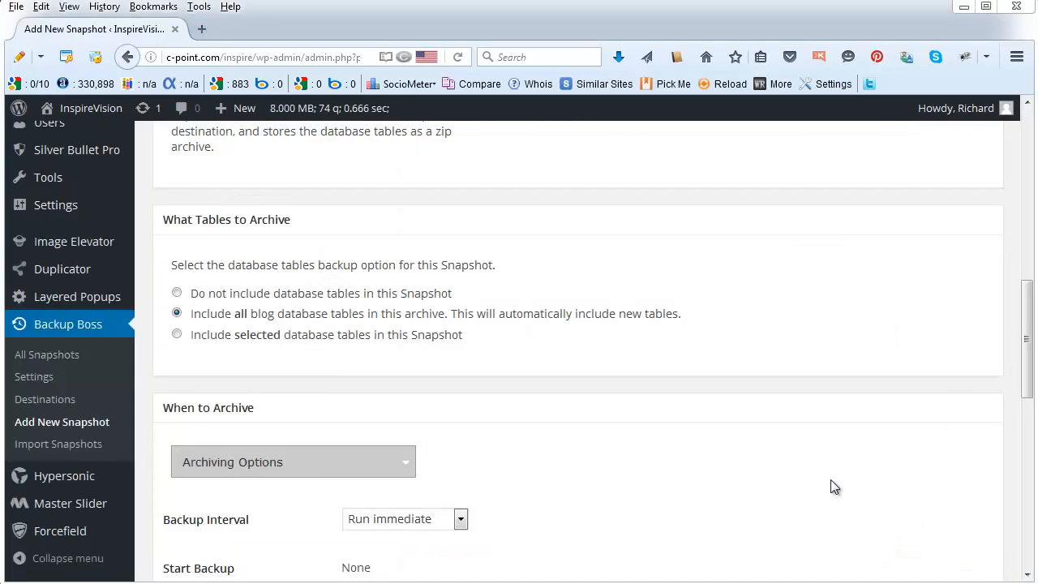
pyautogui.moveTo(159, 458)
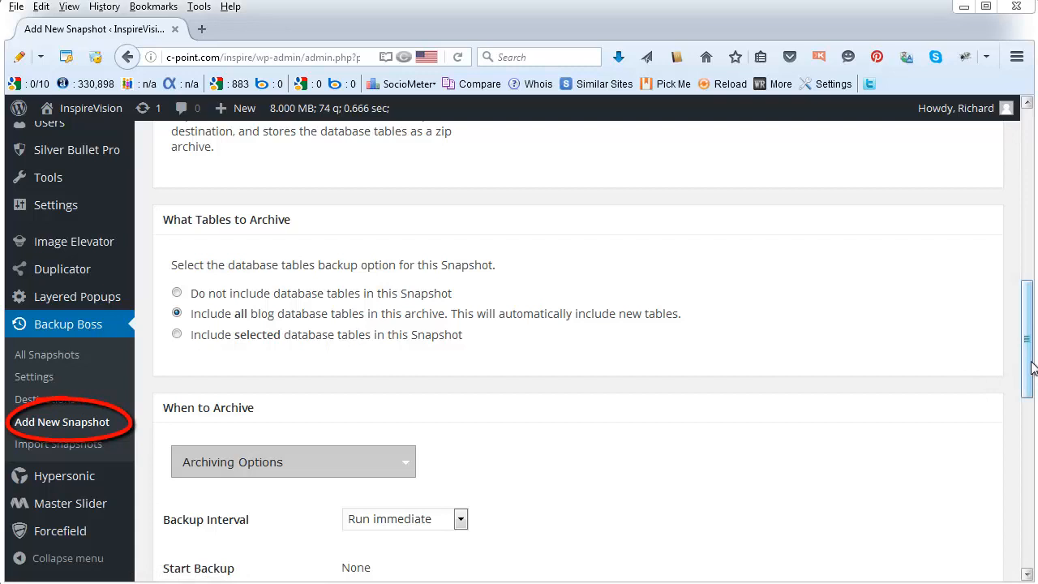
# - Set the snapshot to archive common files: themes, plugins and media uploads
pyautogui.scroll(3)
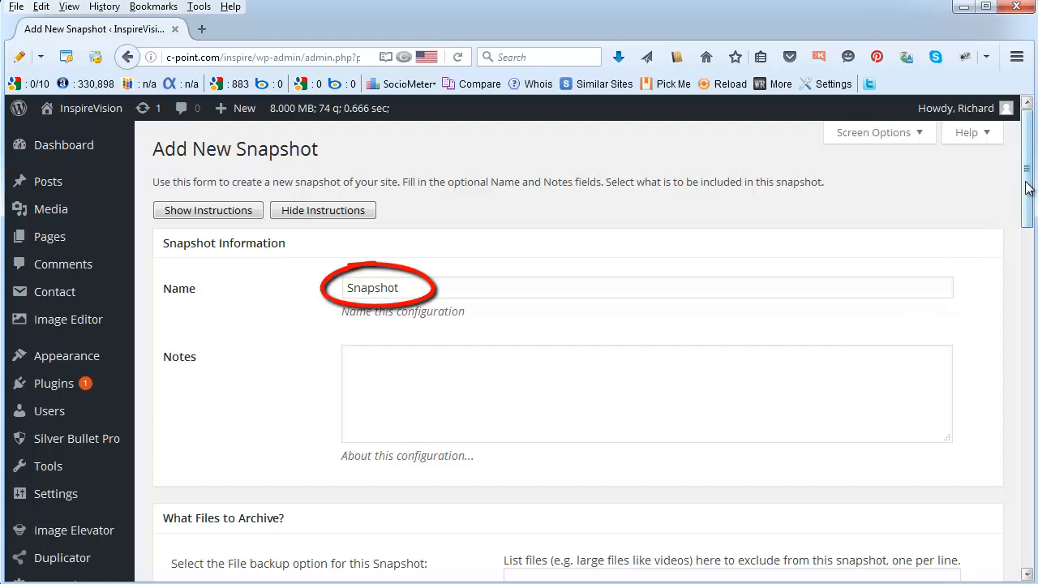
pyautogui.scroll(-3)
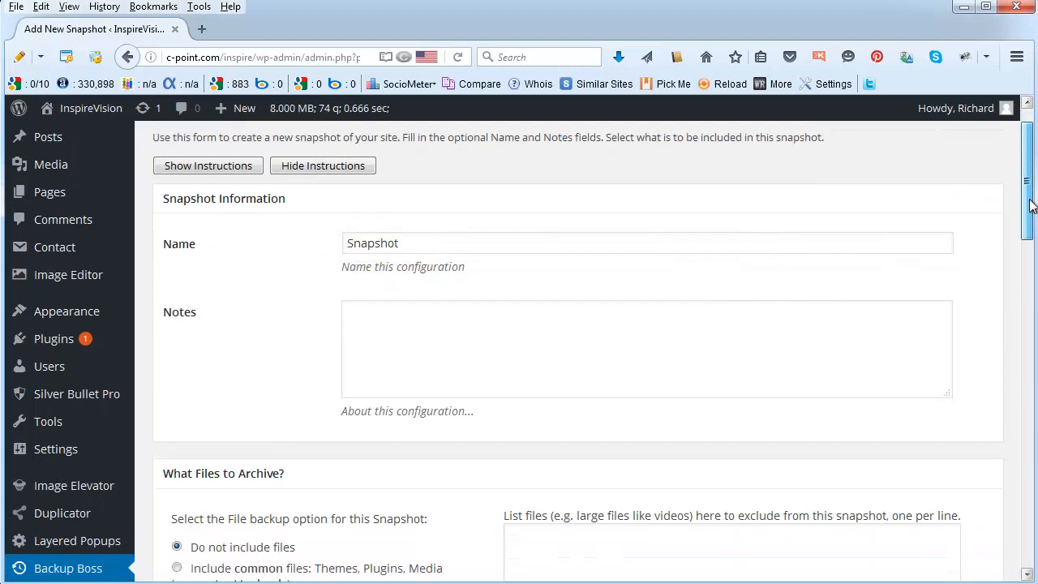
pyautogui.scroll(-3)
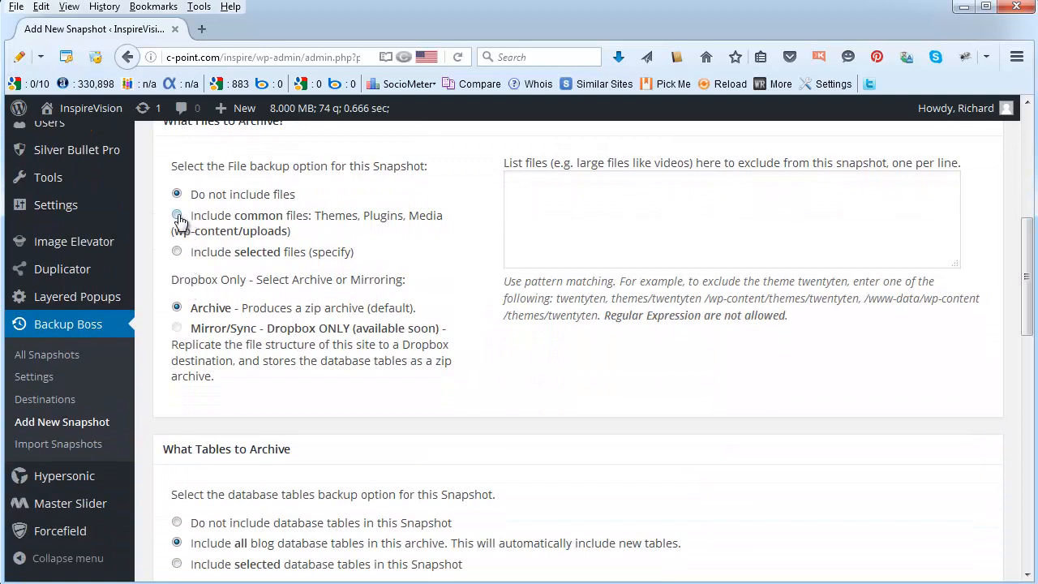
pyautogui.click(177, 214)
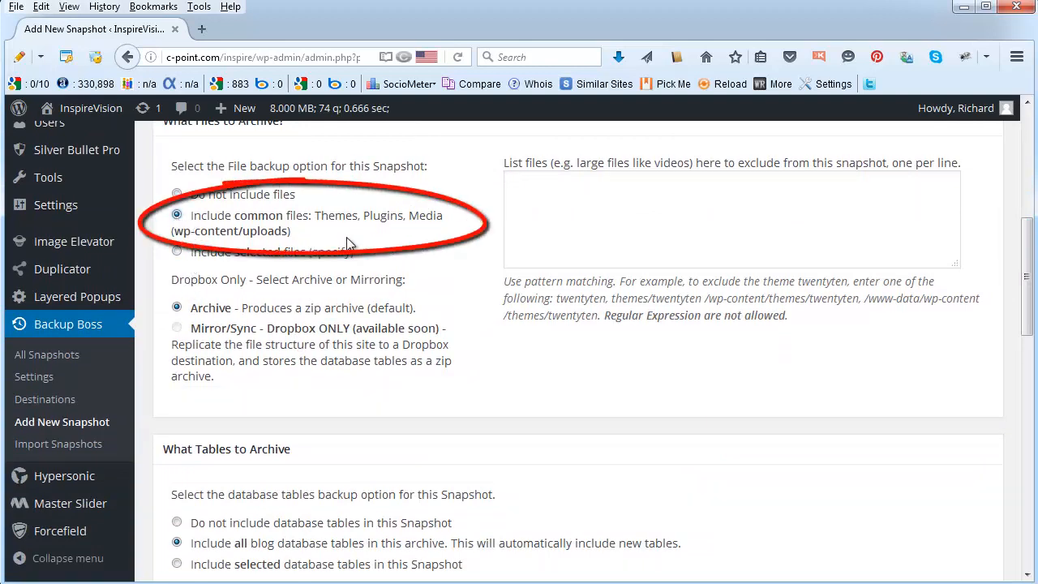
pyautogui.moveTo(409, 233)
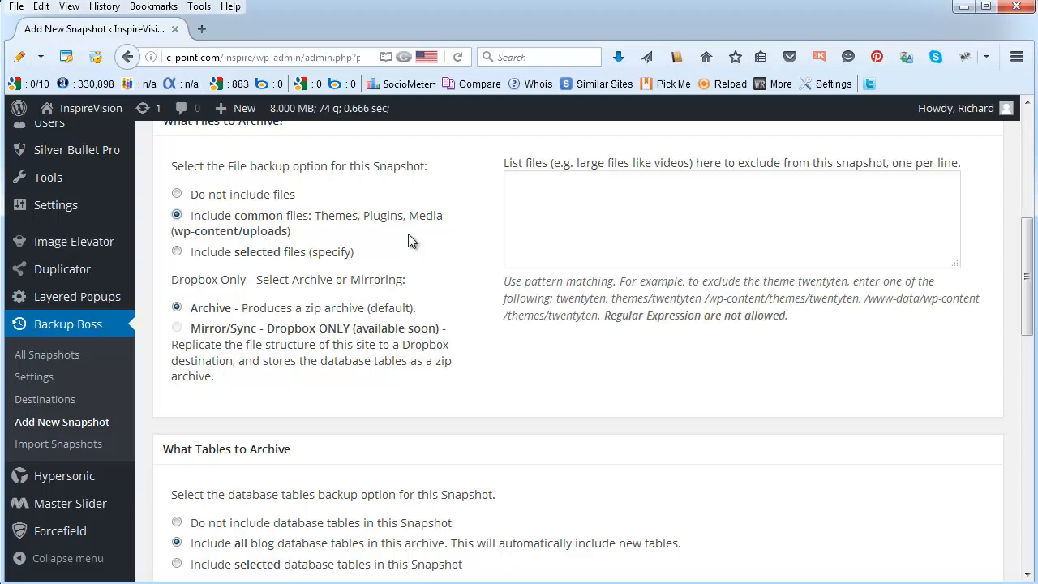
pyautogui.moveTo(404, 291)
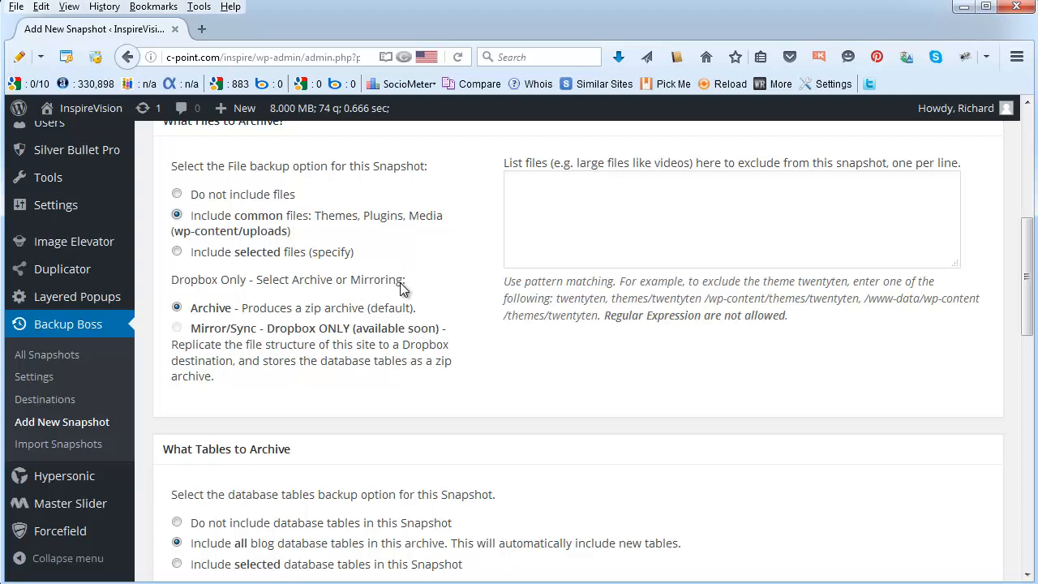
pyautogui.moveTo(477, 347)
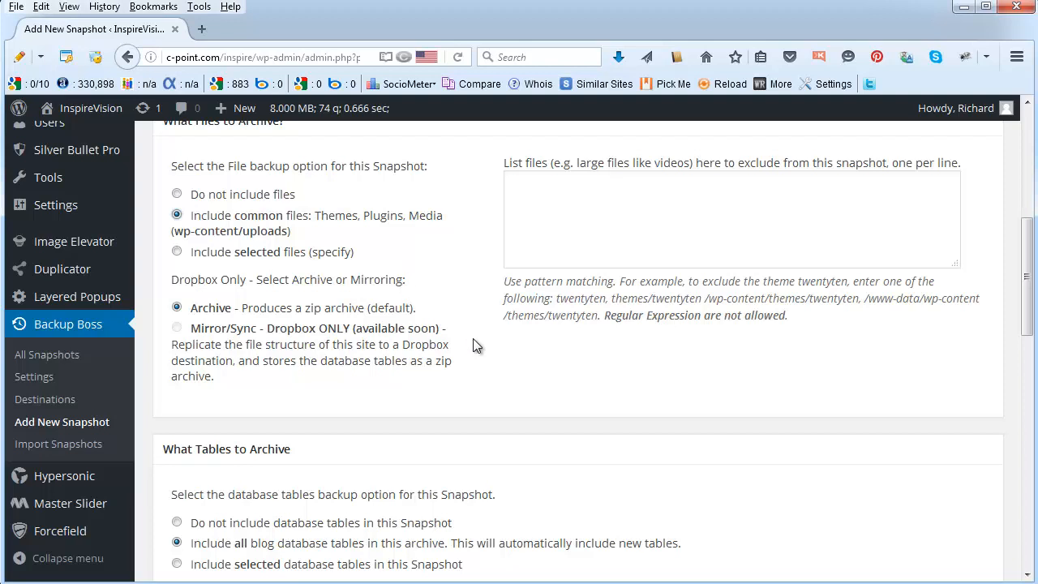
pyautogui.moveTo(905, 360)
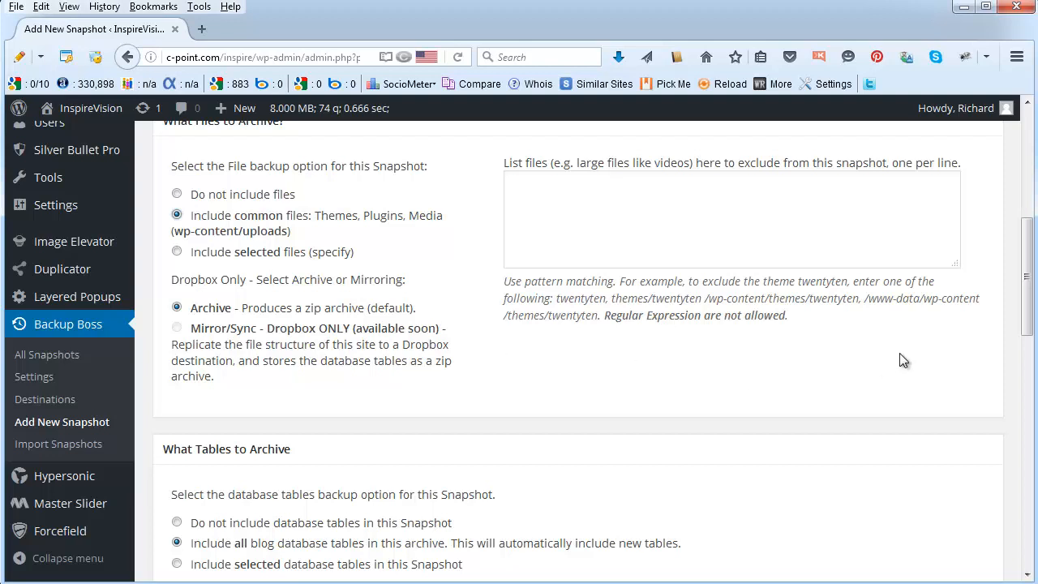
# - Choose Dropbox1 as the snapshot's backup destination
pyautogui.scroll(-3)
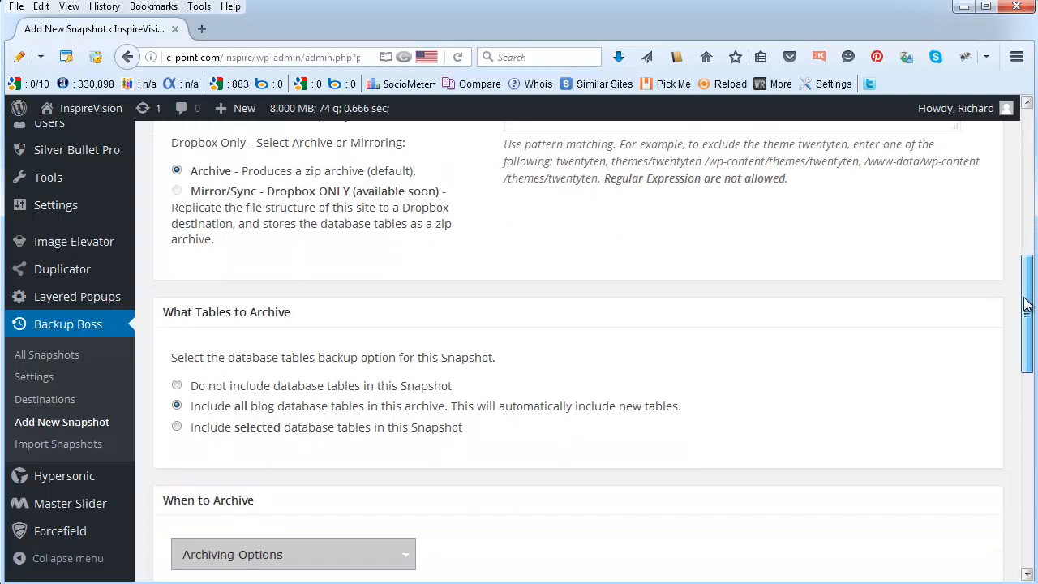
pyautogui.scroll(-3)
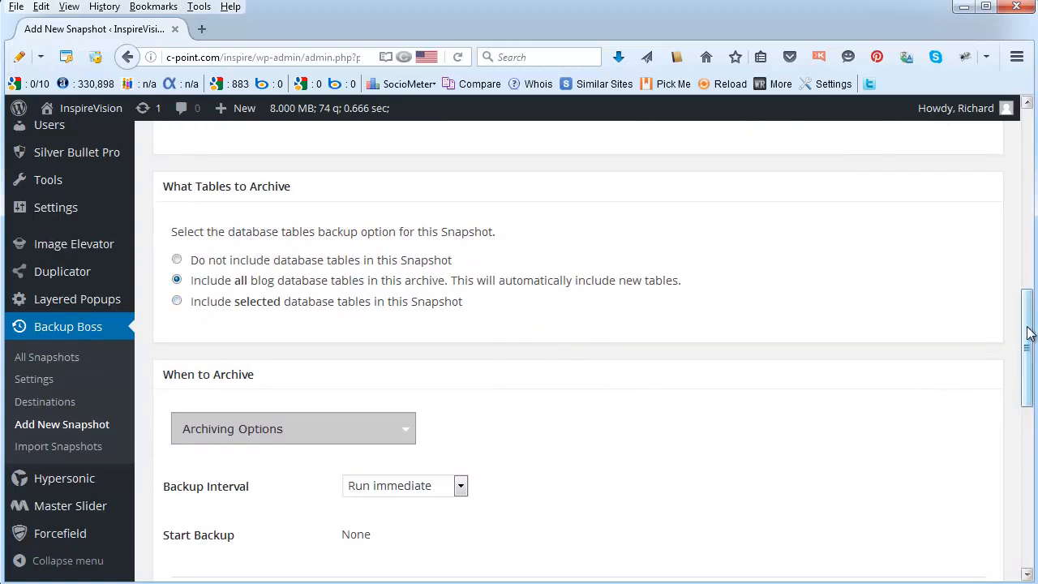
pyautogui.scroll(-3)
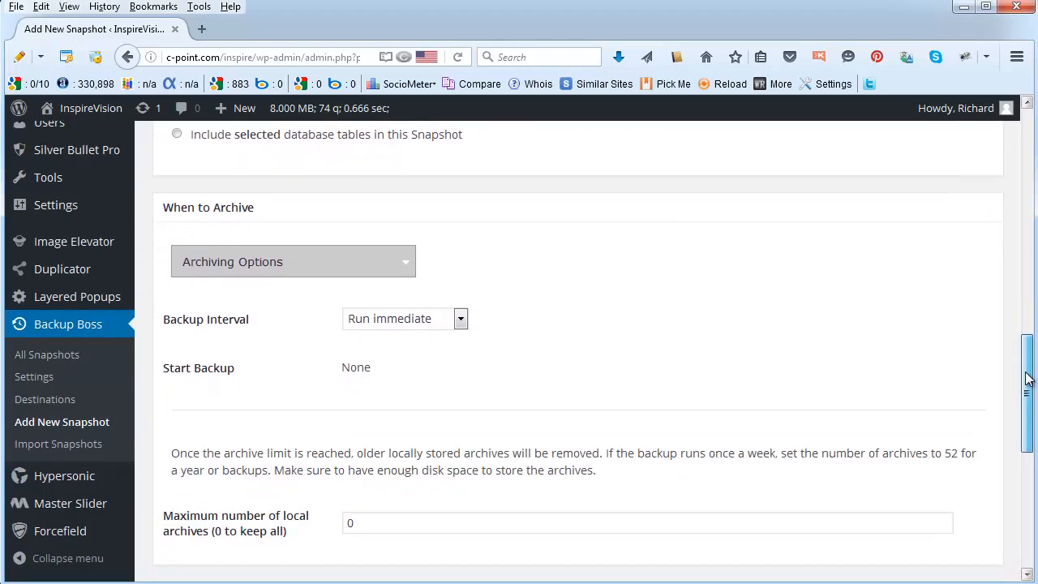
pyautogui.scroll(-3)
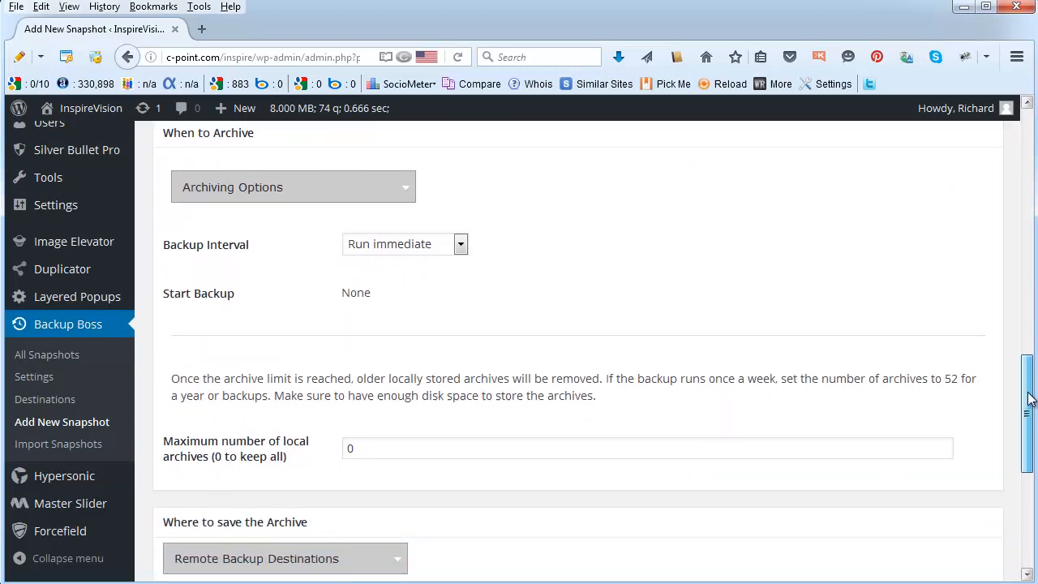
pyautogui.scroll(-3)
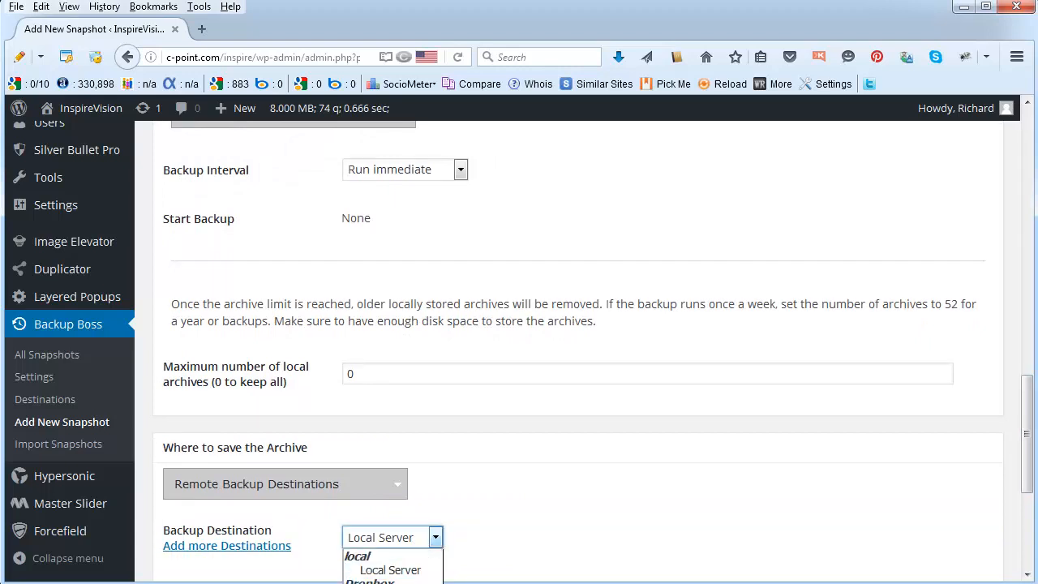
pyautogui.click(389, 581)
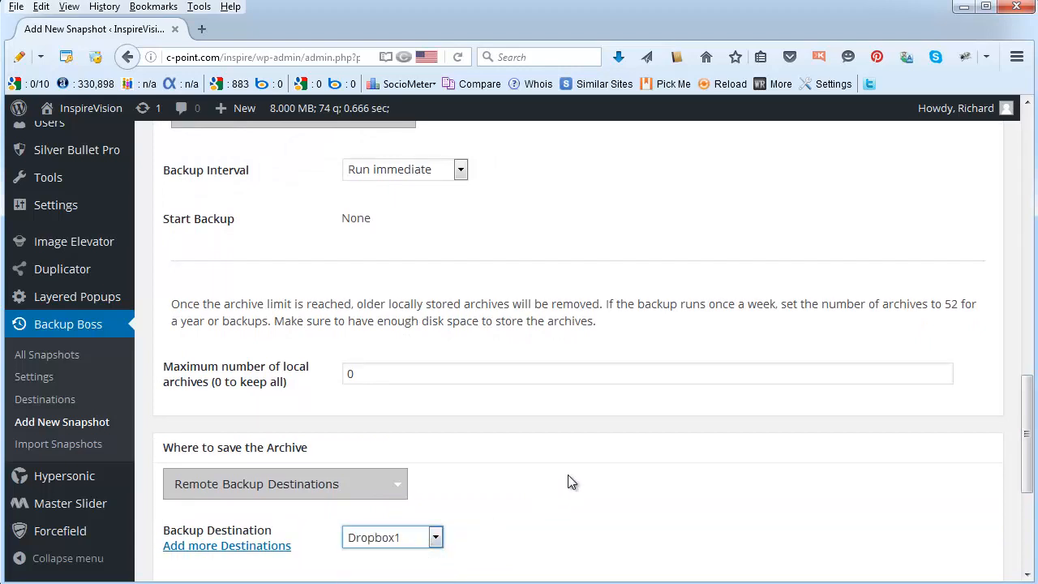
pyautogui.moveTo(957, 312)
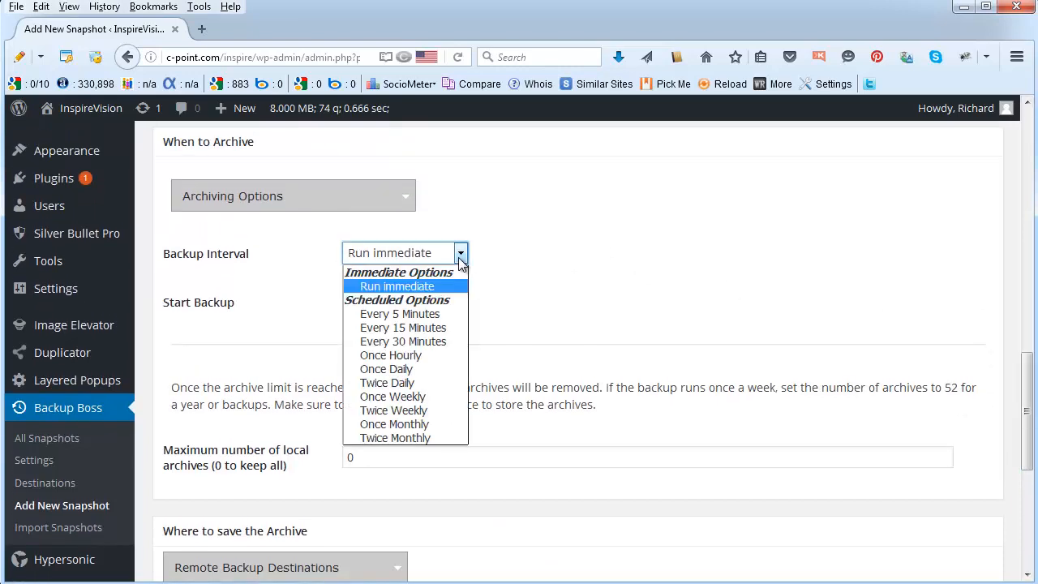
pyautogui.moveTo(392, 396)
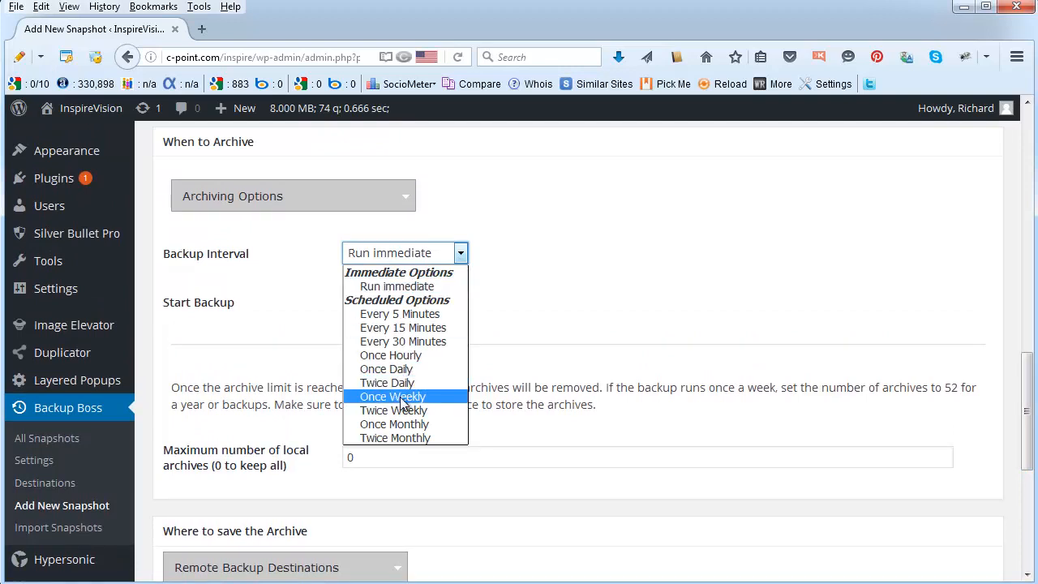
# - Schedule the backup once weekly, Monday 6am, keeping a maximum of 52 local archives
pyautogui.click(393, 395)
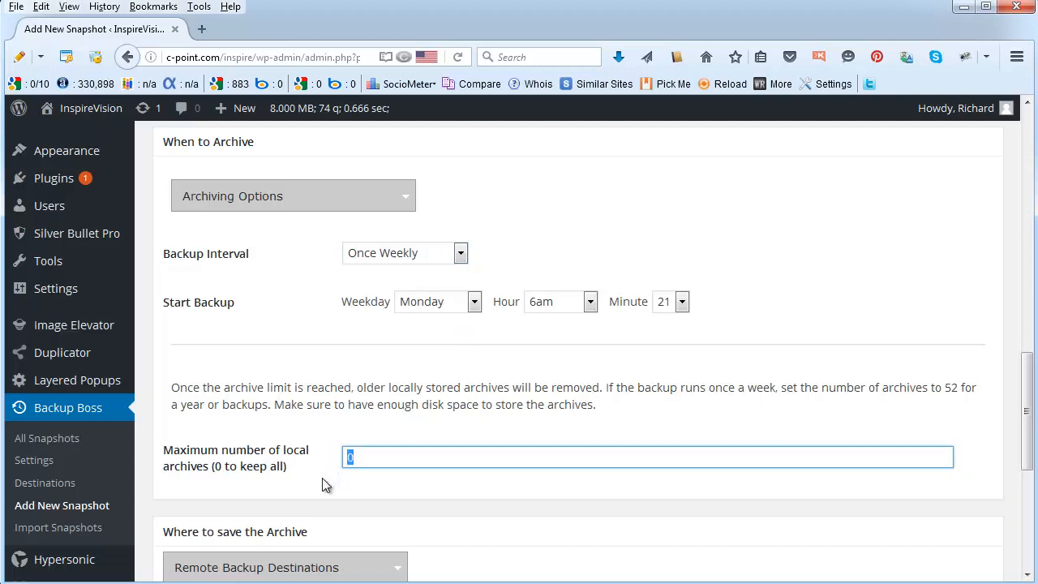
pyautogui.write('52')
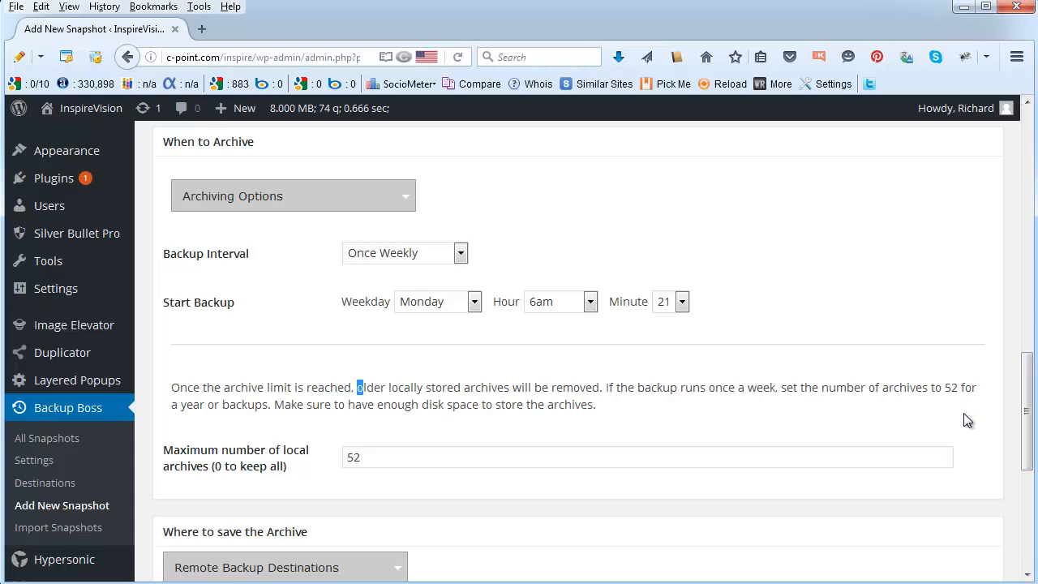
pyautogui.scroll(-3)
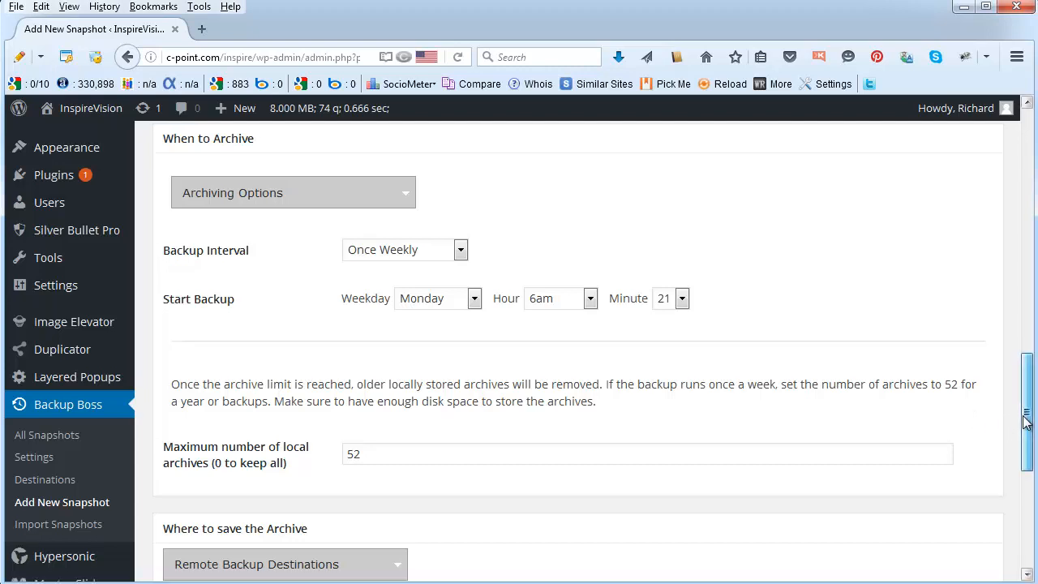
pyautogui.scroll(-3)
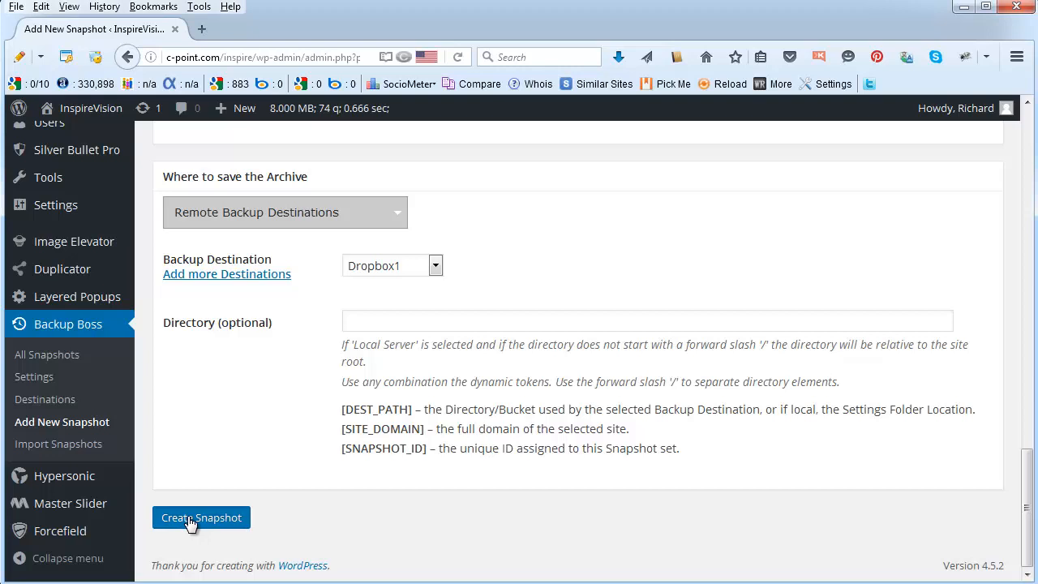
# - Create the snapshot, then select Snapshot-S3-3 in All Snapshots and start its restore
pyautogui.click(201, 518)
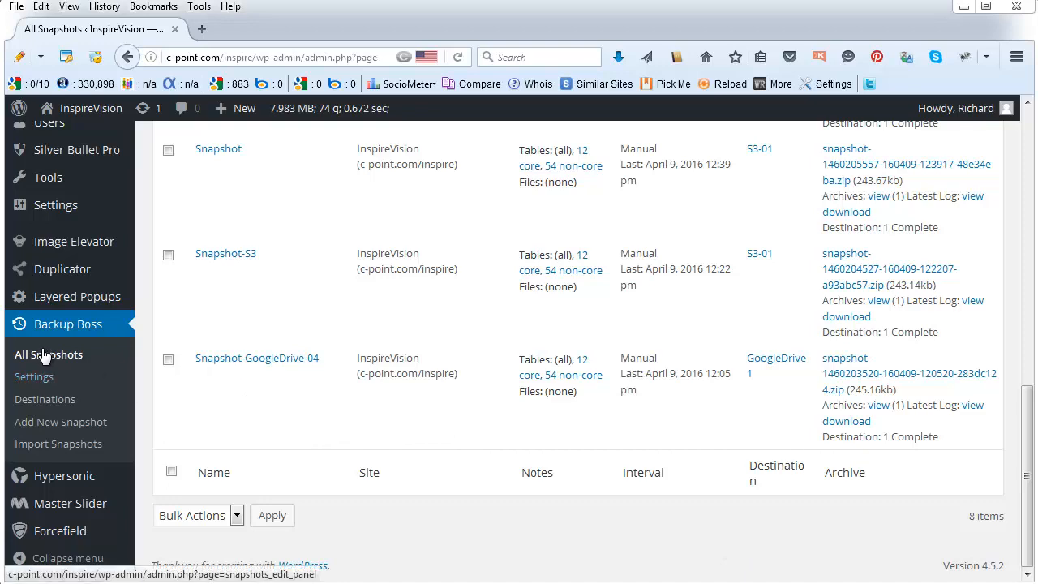
pyautogui.scroll(3)
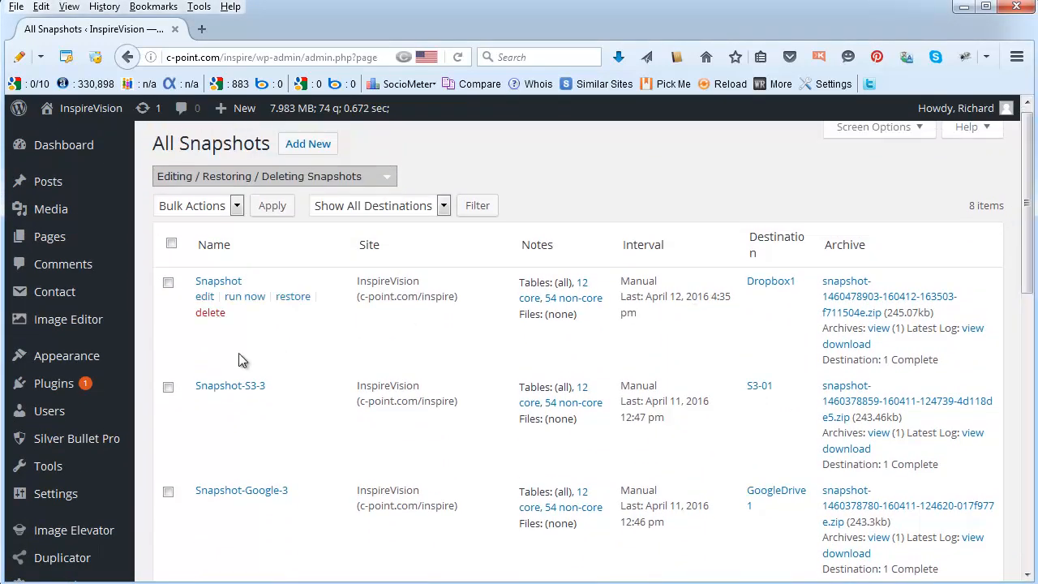
pyautogui.click(169, 386)
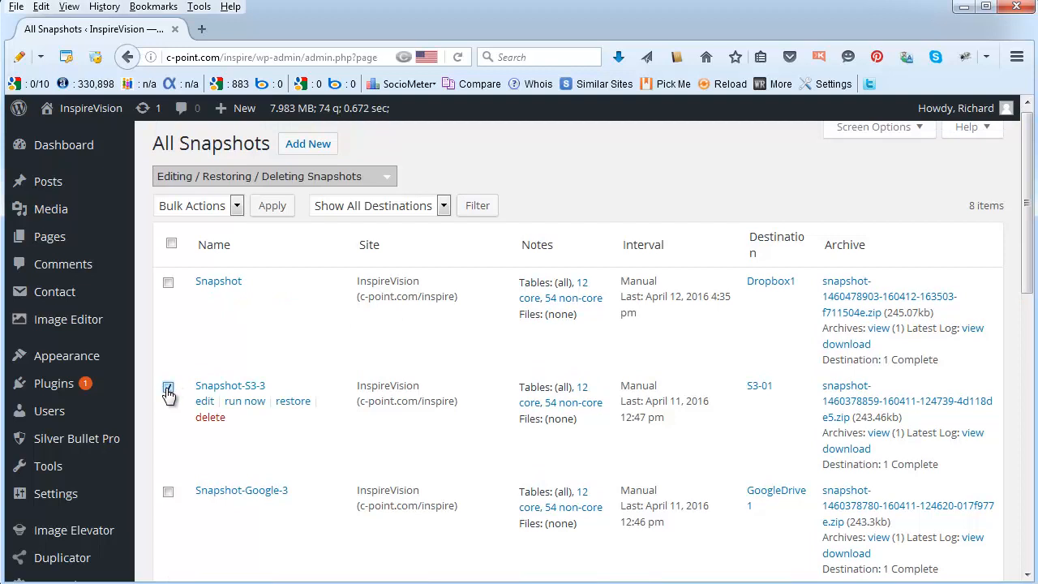
pyautogui.click(169, 386)
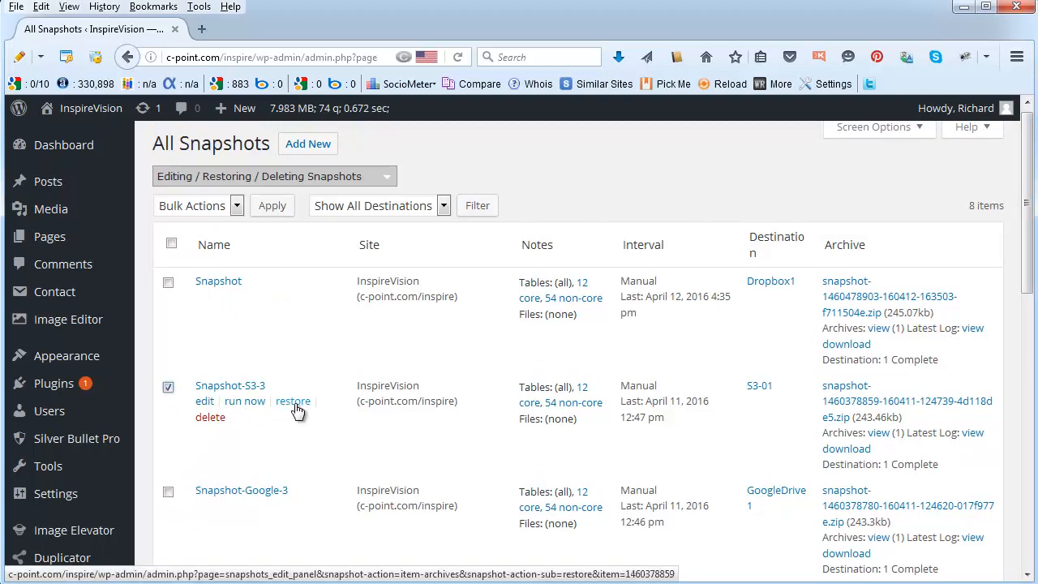